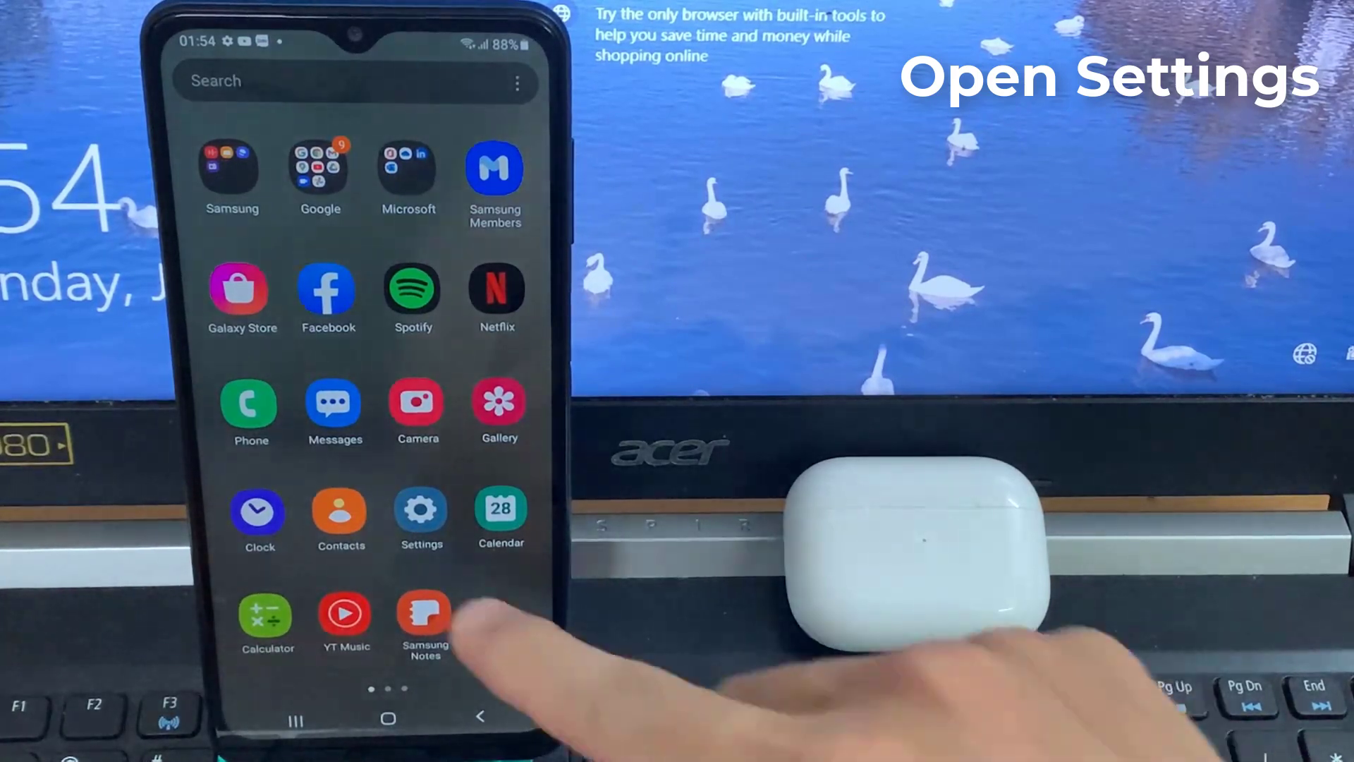
Launch the Settings app from the app drawer's gear icon
click(420, 510)
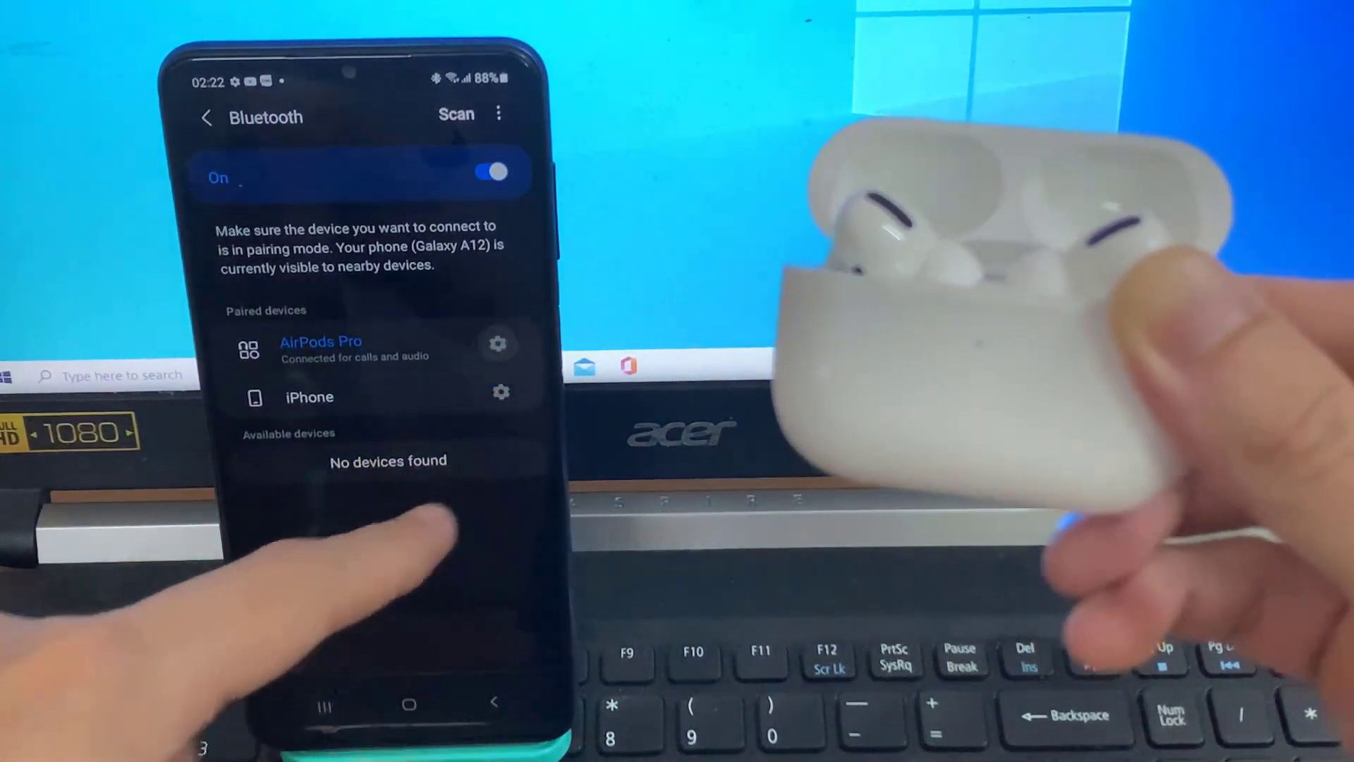
Open the AirPods Pro device details showing Connected with Calls and Audio enabled
click(320, 348)
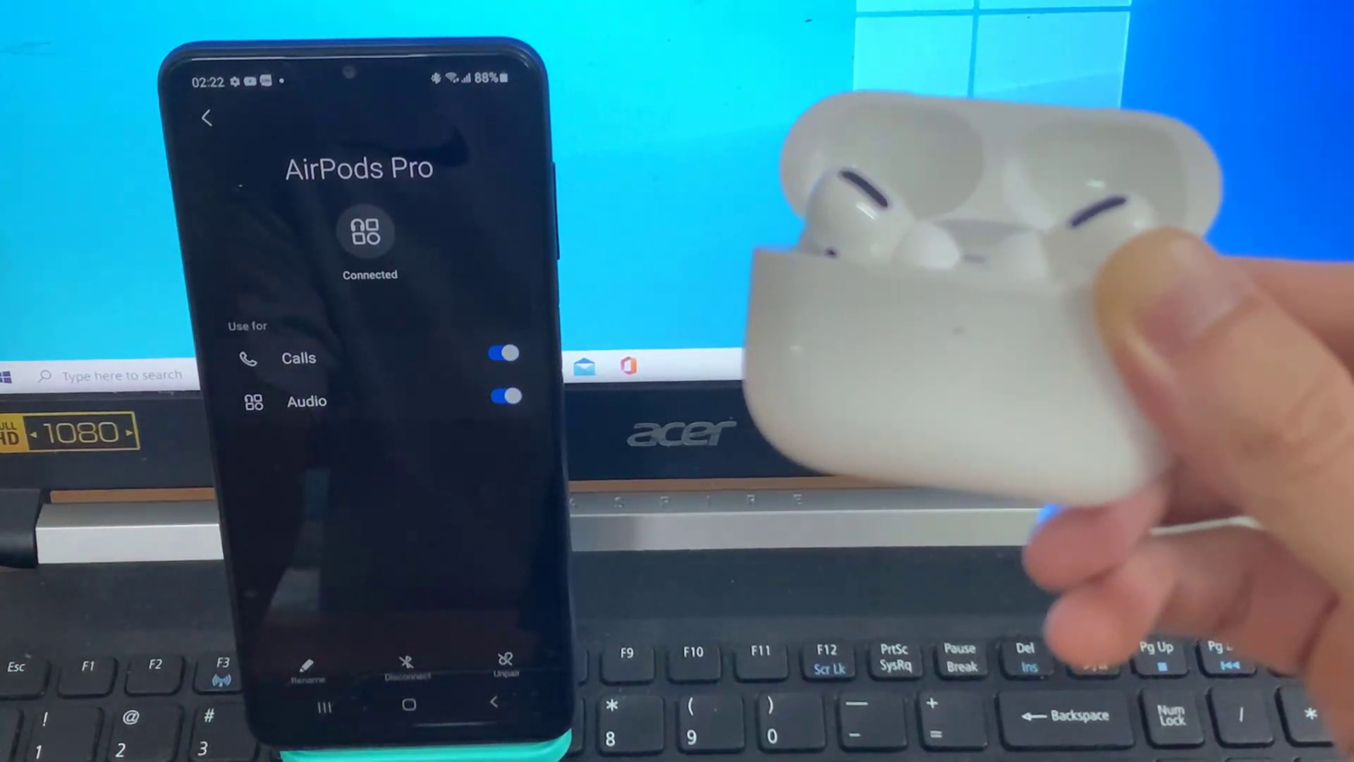